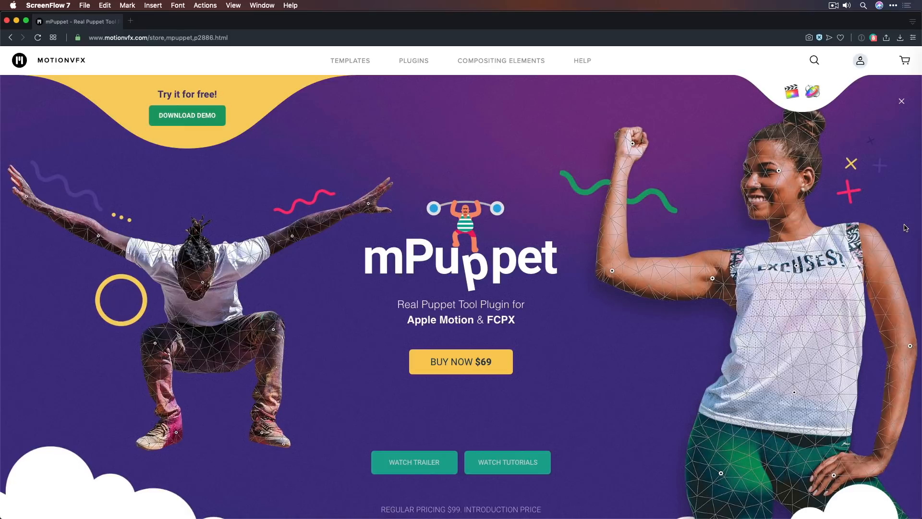
Step: Scroll the mPuppet store page past demos and feature banners to the Watch tutorials section
{"action": "scroll", "scroll_direction": "down", "scroll_amount": 3}
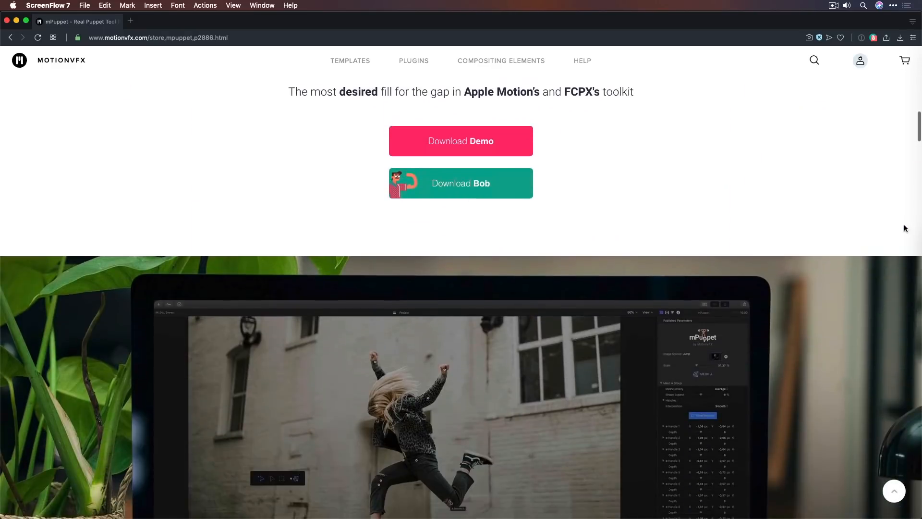
{"action": "scroll", "scroll_direction": "down", "scroll_amount": 3}
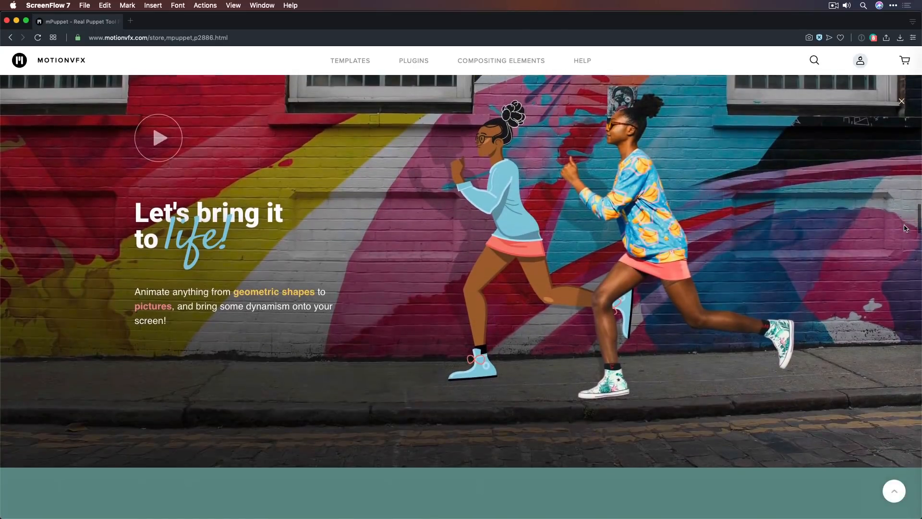
{"action": "scroll", "scroll_direction": "down", "scroll_amount": 3}
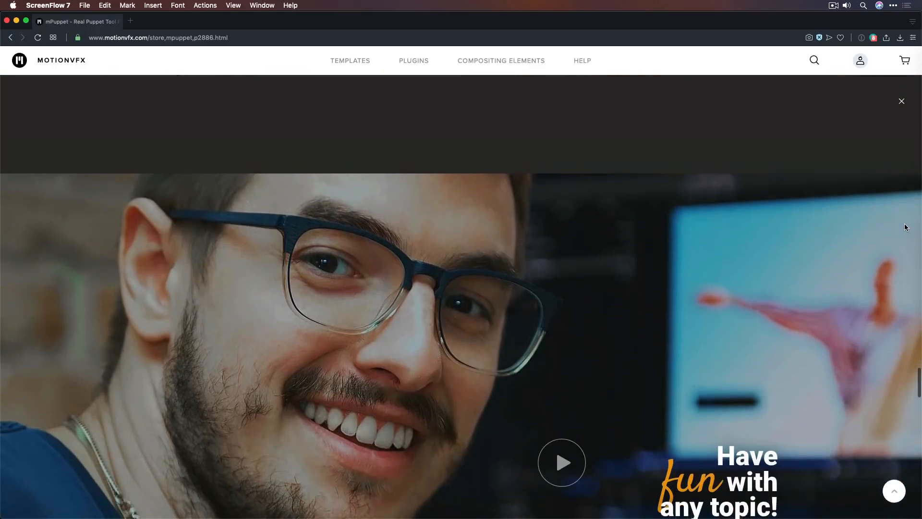
{"action": "scroll", "scroll_direction": "down", "scroll_amount": 3}
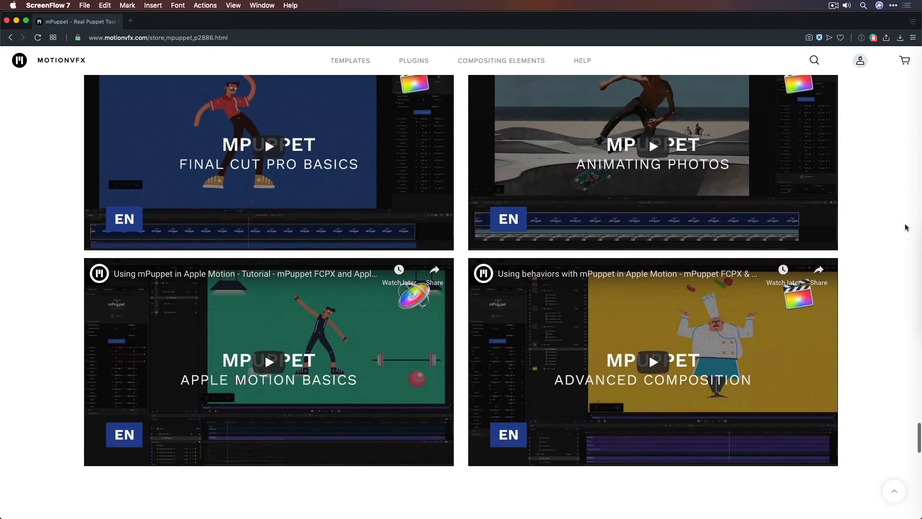
{"action": "scroll", "scroll_direction": "down", "scroll_amount": 3}
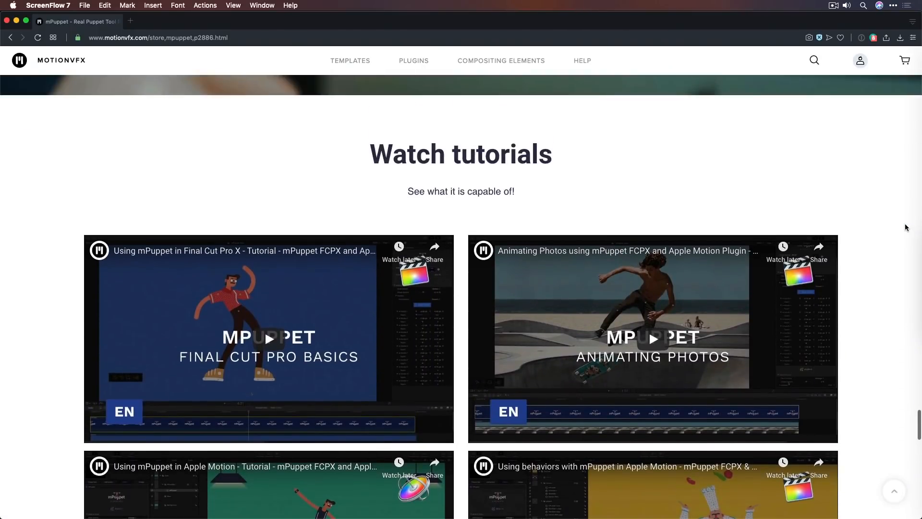
{"action": "scroll", "scroll_direction": "down", "scroll_amount": 3}
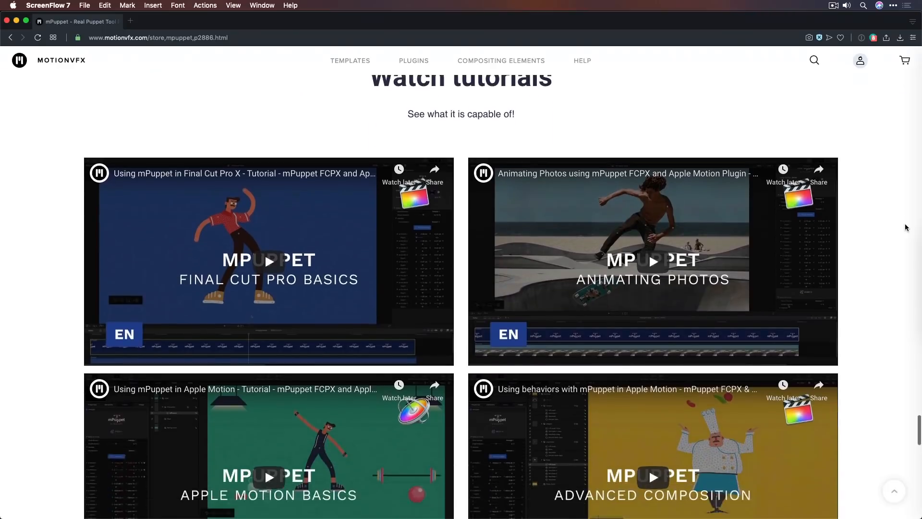
{"action": "scroll", "scroll_direction": "down", "scroll_amount": 3}
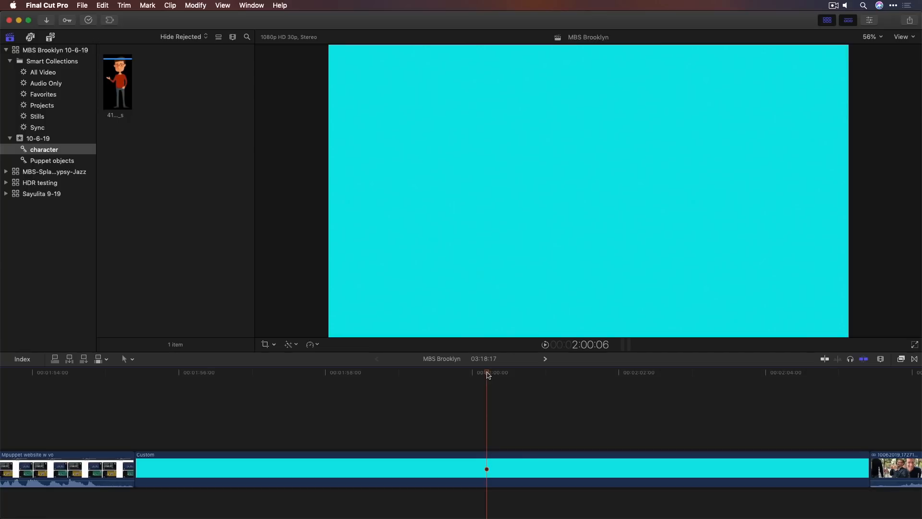
{"action": "mouse_move", "coordinate": [486, 374]}
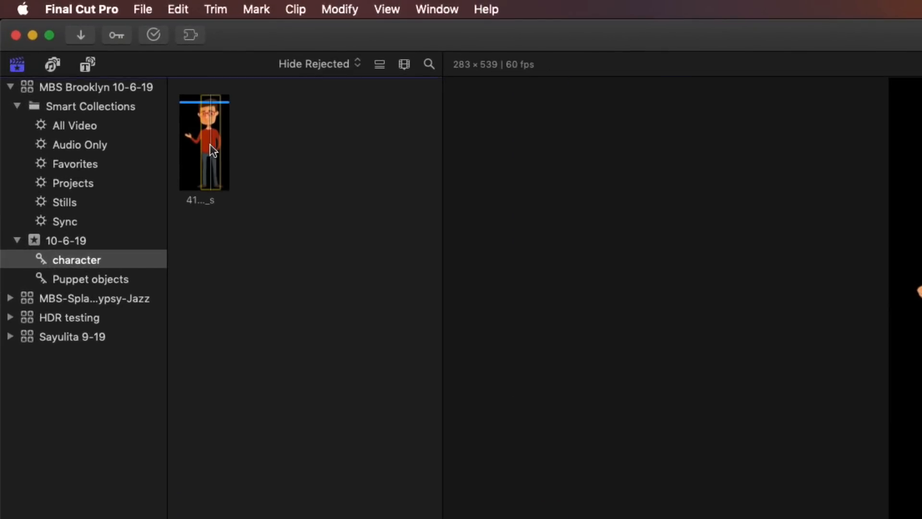
{"action": "double_click", "coordinate": [204, 142]}
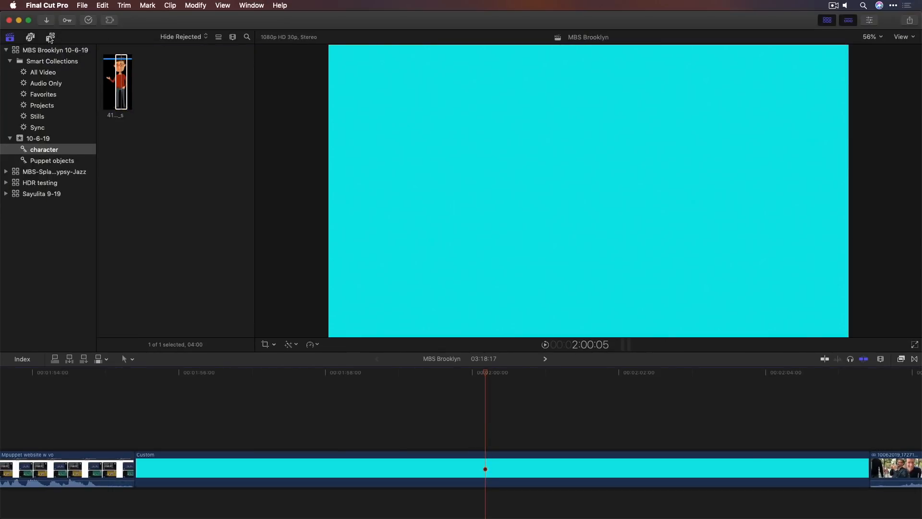
Step: From the Titles and Generators sidebar, connect the mPuppet generator above the cyan Custom solid
{"action": "left_click", "coordinate": [51, 37]}
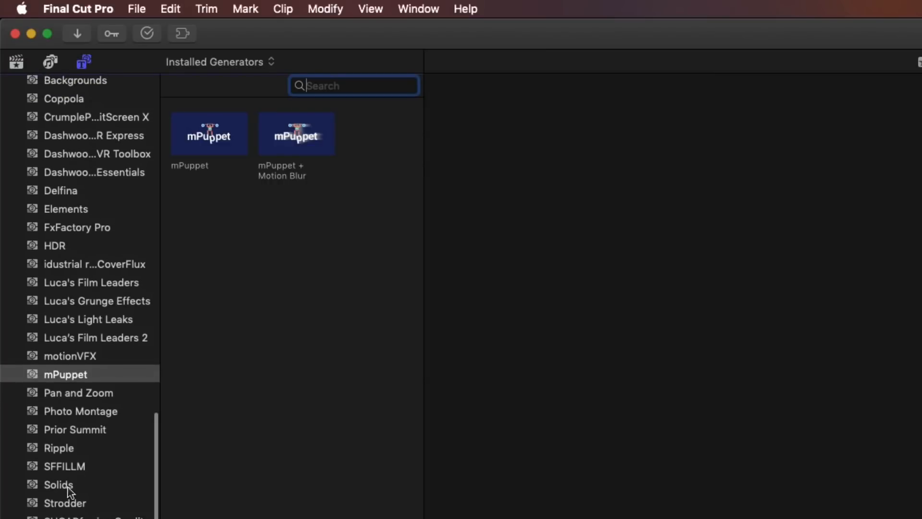
{"action": "left_click", "coordinate": [58, 483]}
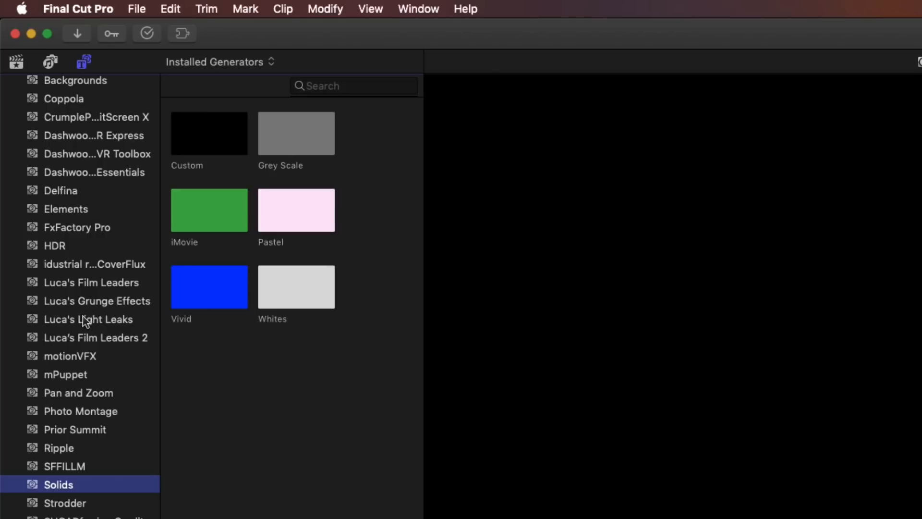
{"action": "left_click", "coordinate": [65, 374]}
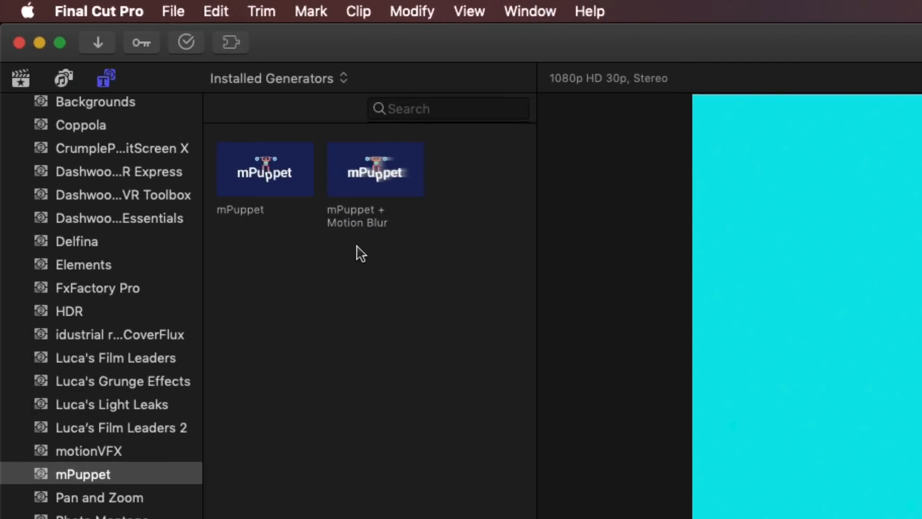
{"action": "left_click", "coordinate": [265, 169]}
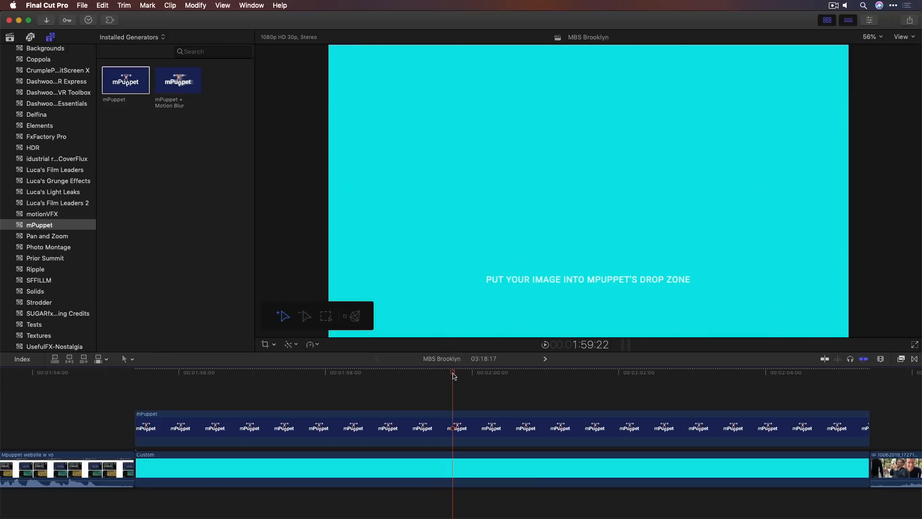
Step: Load the cartoon character clip as the mPuppet Image Source
{"action": "left_click", "coordinate": [869, 21]}
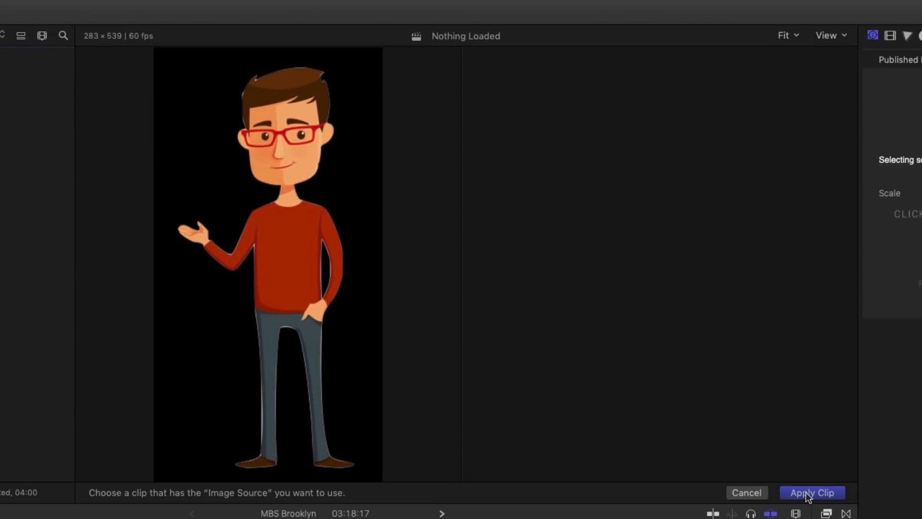
{"action": "left_click", "coordinate": [813, 491]}
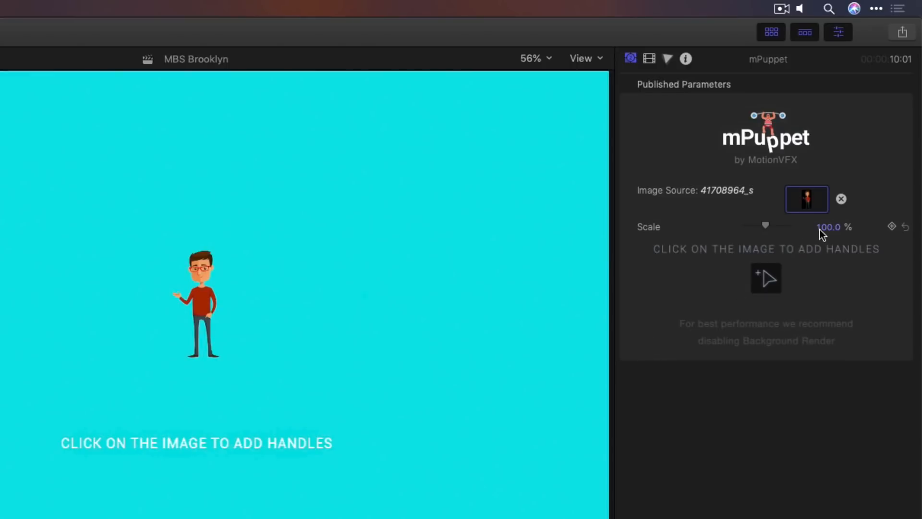
Step: Enlarge the cartoon character by setting Scale to 388%
{"action": "left_click_drag", "start_coordinate": [764, 225], "coordinate": [790, 224]}
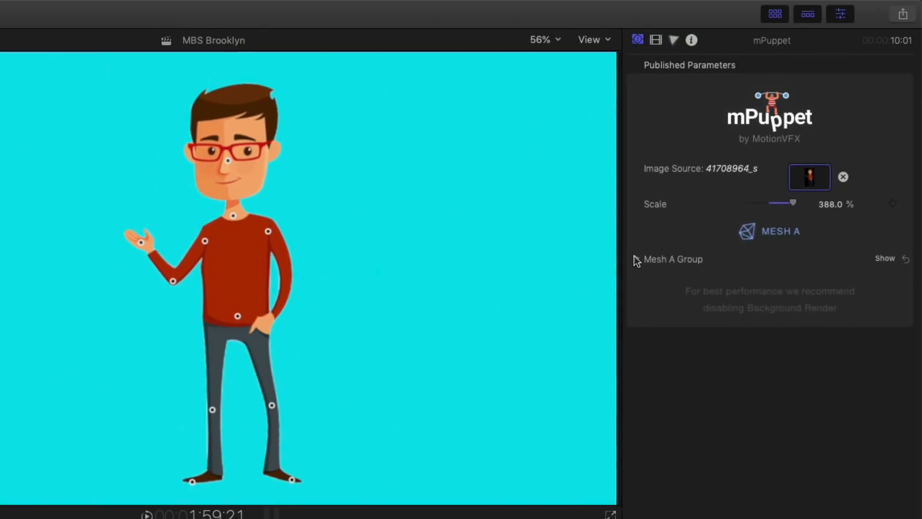
Step: In Mesh A Group try Sparse and Dense density, settle on Average, and reveal the handle list
{"action": "left_click", "coordinate": [636, 258]}
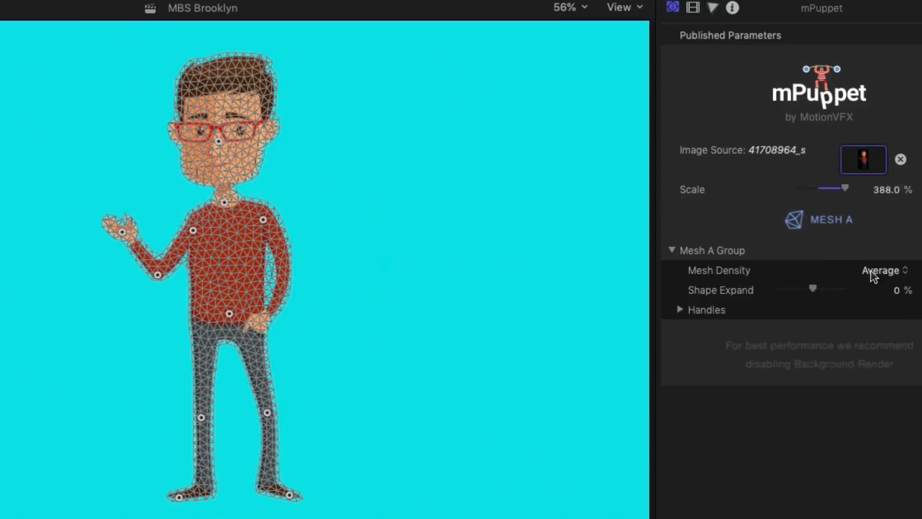
{"action": "left_click", "coordinate": [879, 270]}
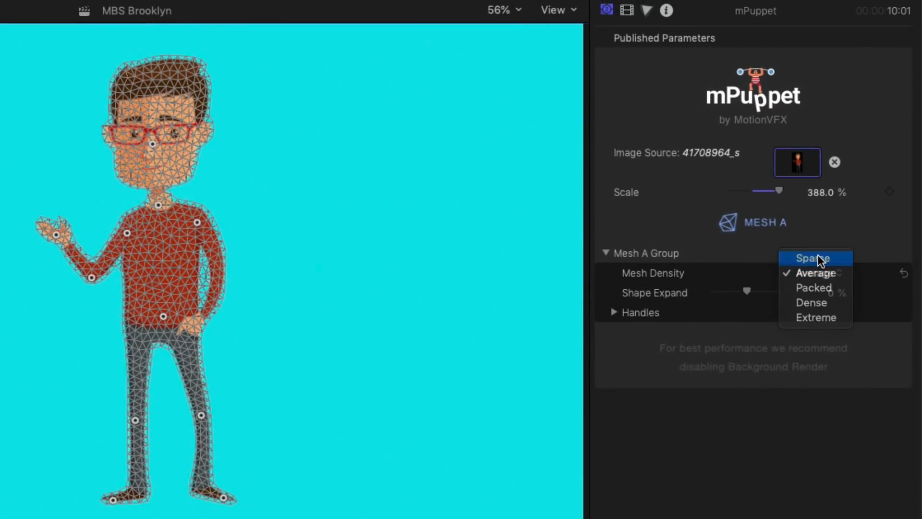
{"action": "left_click", "coordinate": [813, 257]}
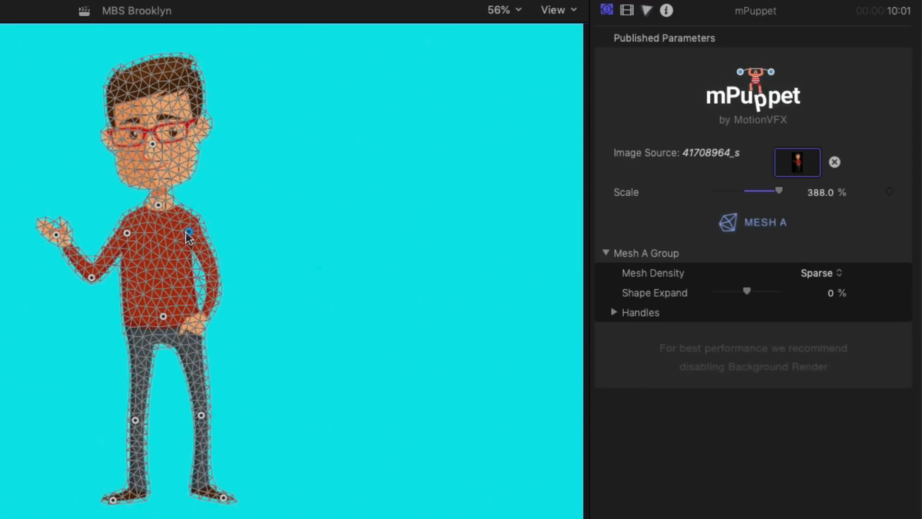
{"action": "left_click", "coordinate": [819, 272]}
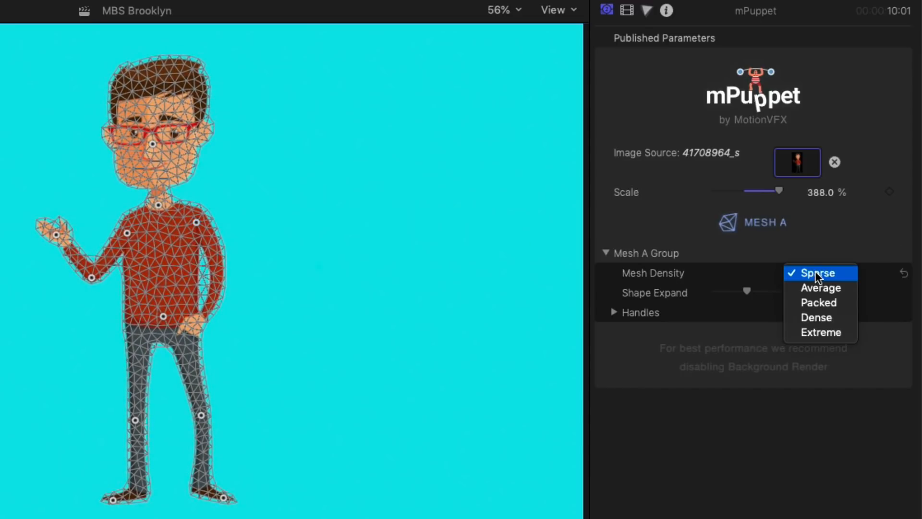
{"action": "left_click", "coordinate": [817, 317]}
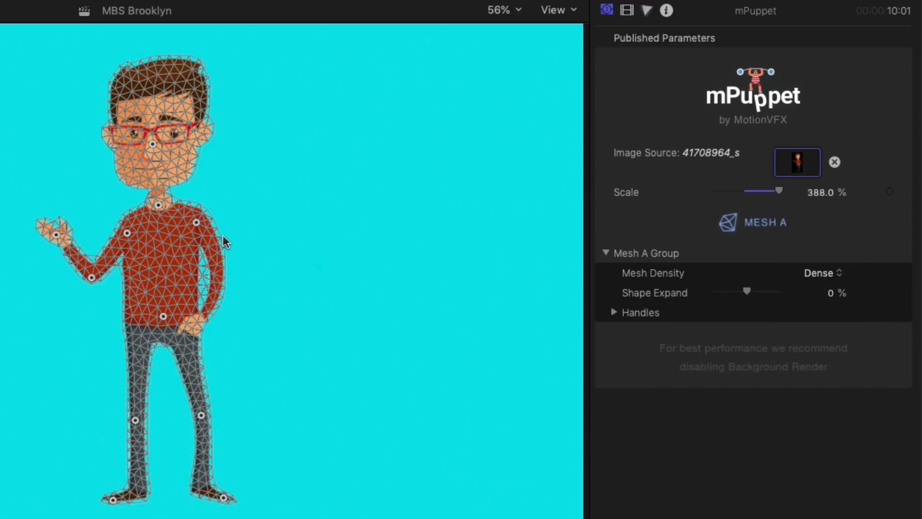
{"action": "mouse_move", "coordinate": [197, 226]}
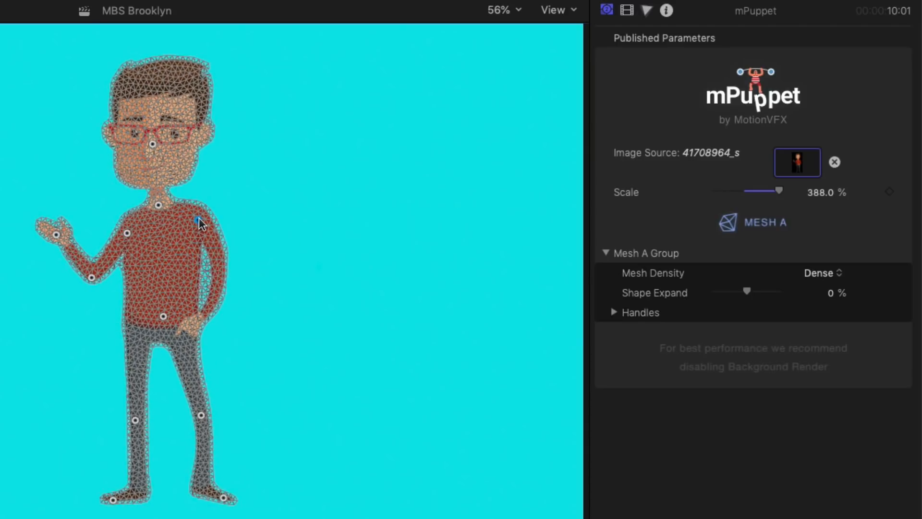
{"action": "left_click", "coordinate": [822, 272]}
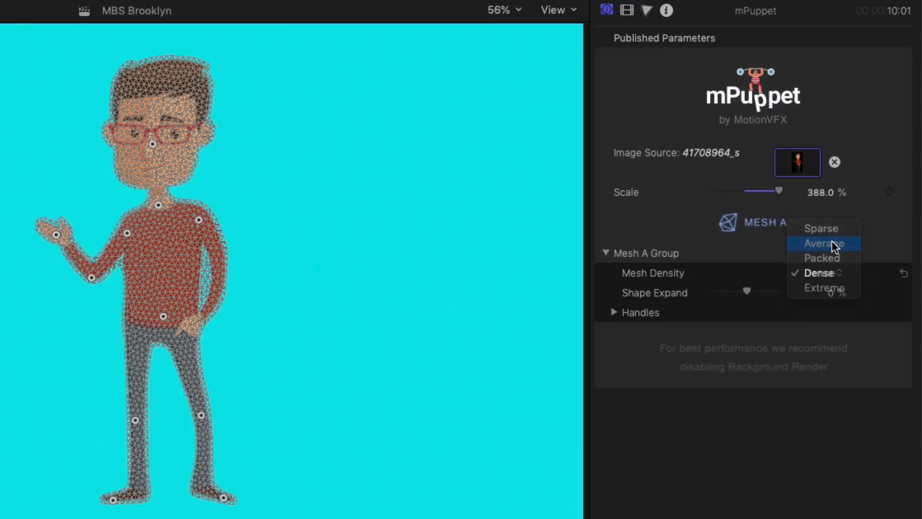
{"action": "left_click", "coordinate": [822, 243]}
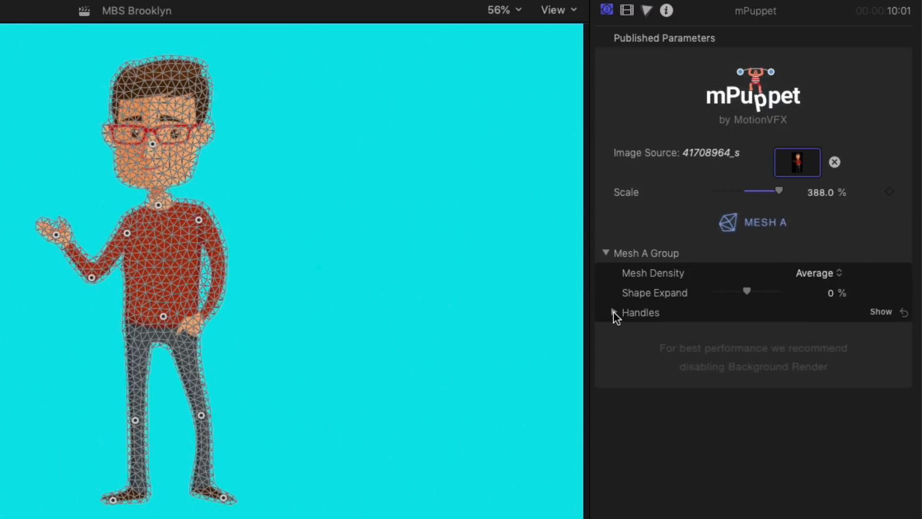
{"action": "left_click", "coordinate": [612, 312]}
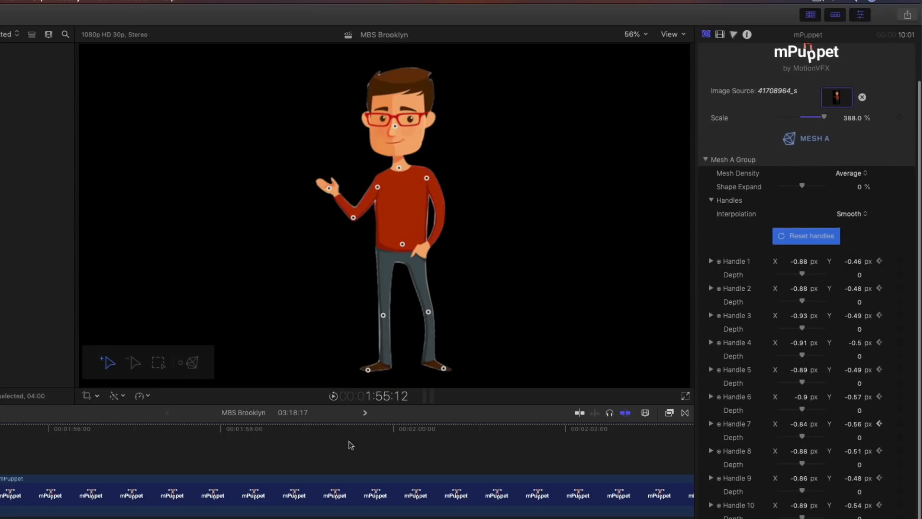
Step: Keyframe a raised-hand, leaning pose later in the clip and compare it with the starting pose
{"action": "left_click", "coordinate": [350, 428]}
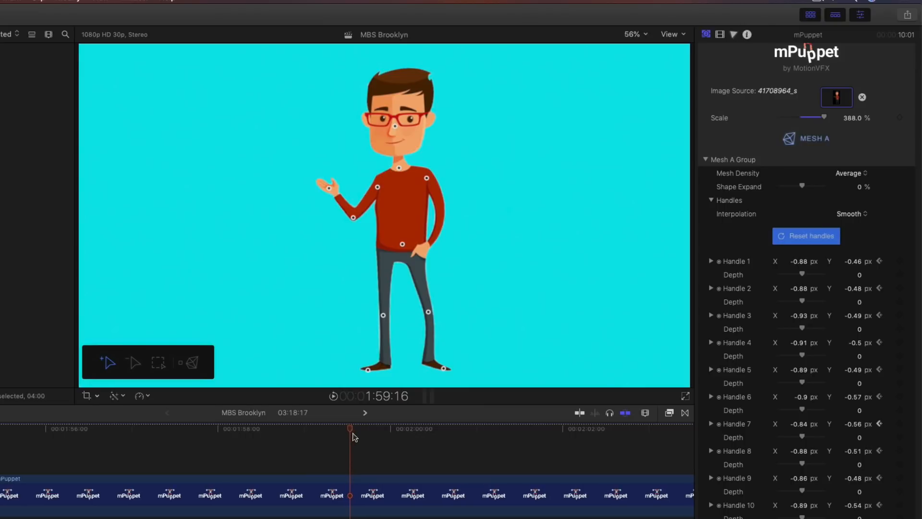
{"action": "mouse_move", "coordinate": [305, 227]}
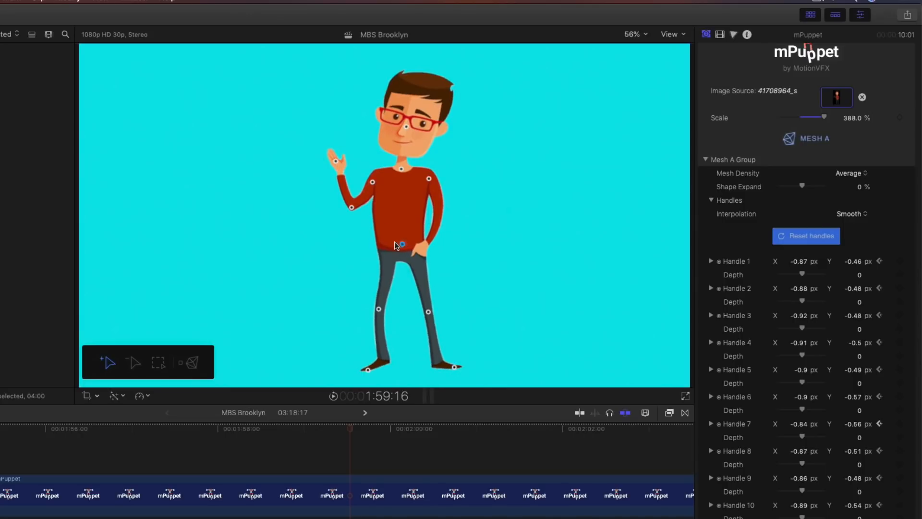
{"action": "left_click", "coordinate": [46, 428]}
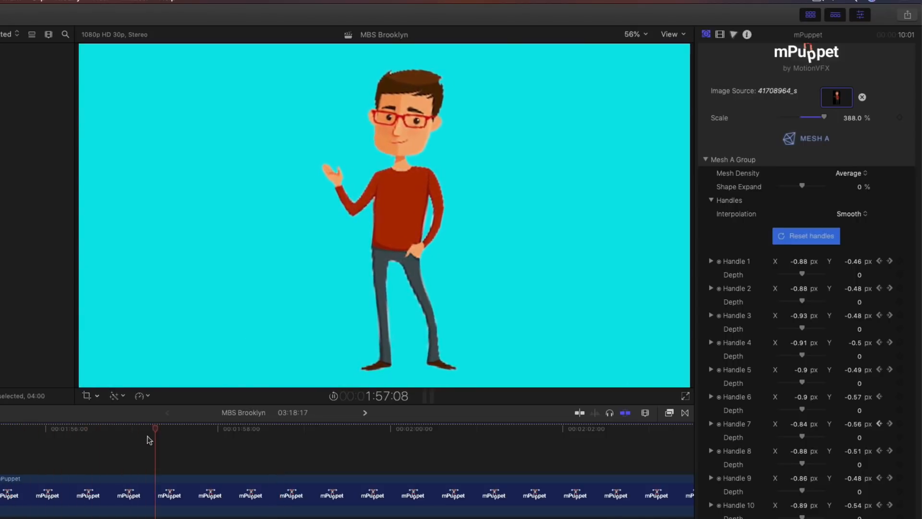
{"action": "left_click", "coordinate": [280, 428]}
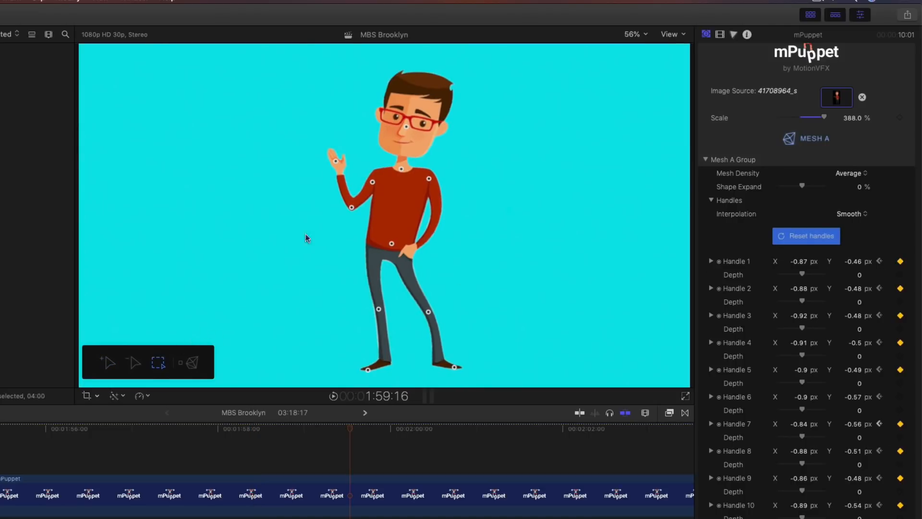
{"action": "mouse_move", "coordinate": [313, 148]}
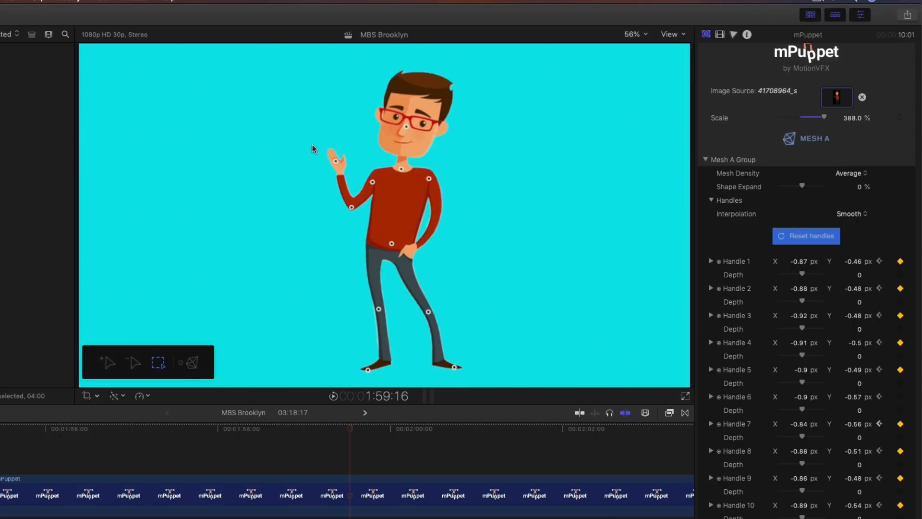
Step: Swing the hand and forearm handles outward into an open-palm gesture, then return to the clip start
{"action": "left_click_drag", "start_coordinate": [312, 148], "coordinate": [386, 222]}
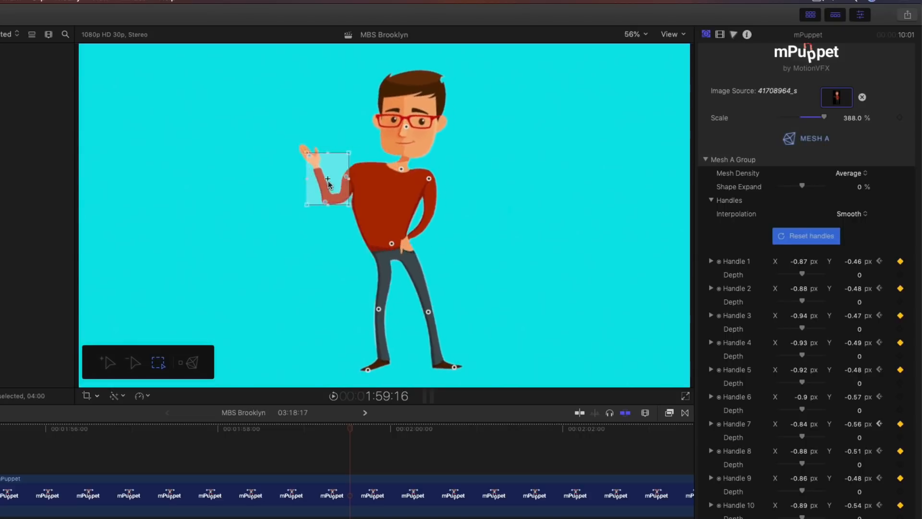
{"action": "left_click_drag", "start_coordinate": [328, 177], "coordinate": [350, 182]}
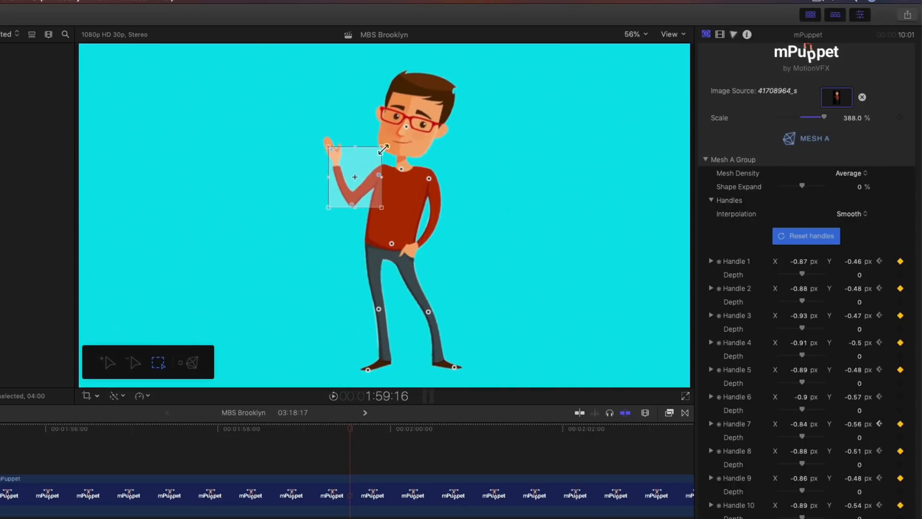
{"action": "left_click_drag", "start_coordinate": [383, 147], "coordinate": [382, 152]}
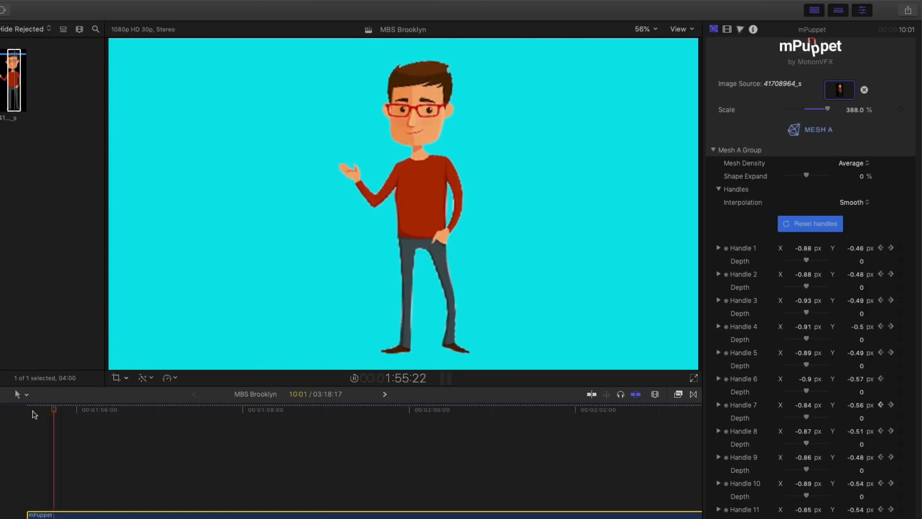
{"action": "left_click", "coordinate": [214, 410]}
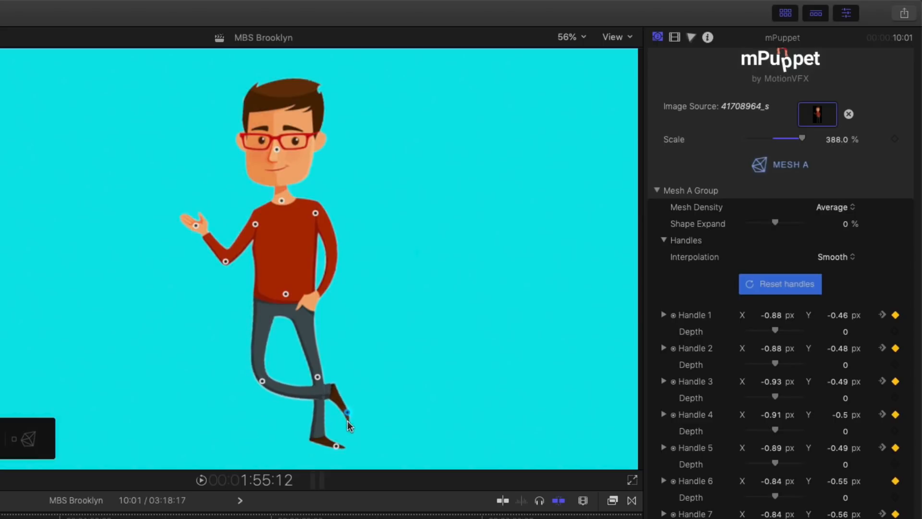
Step: Cross one foot over the other leg and set Handle 6 Depth to -1.0 to tuck it behind
{"action": "left_click_drag", "start_coordinate": [347, 415], "coordinate": [382, 427]}
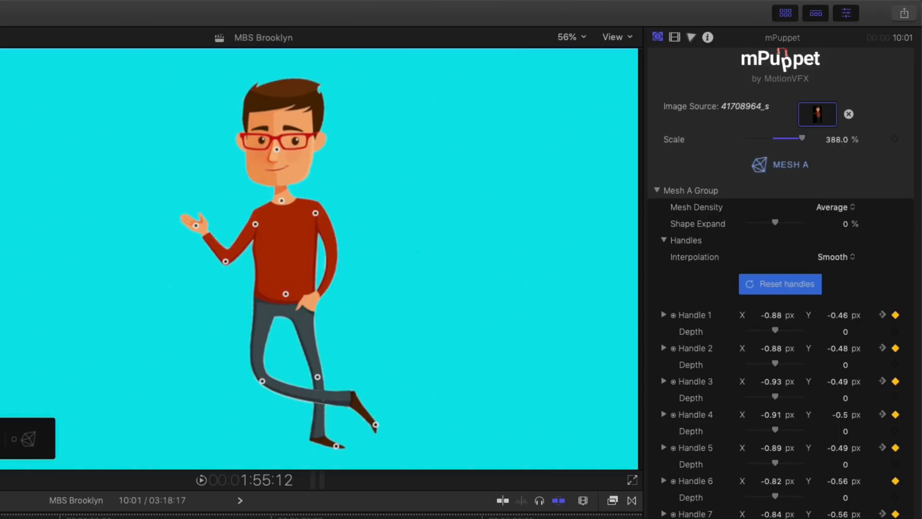
{"action": "left_click_drag", "start_coordinate": [775, 498], "coordinate": [791, 498]}
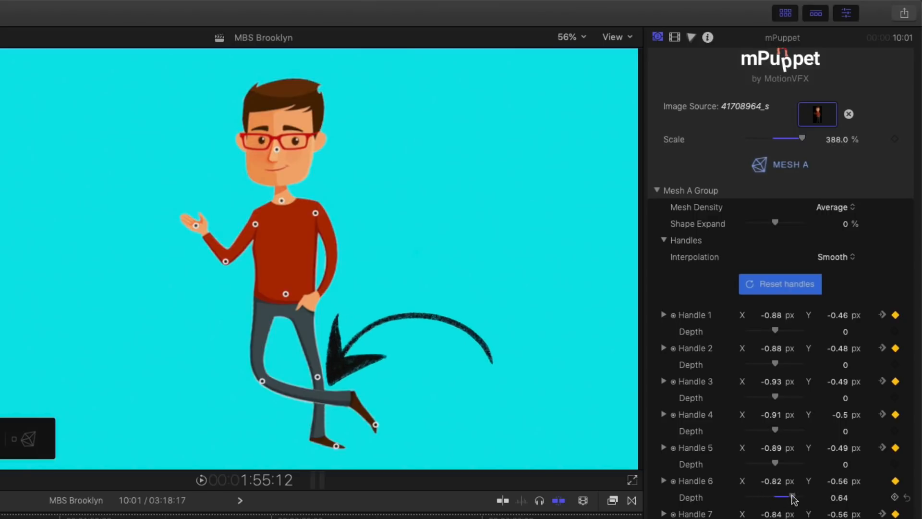
{"action": "left_click_drag", "start_coordinate": [795, 497], "coordinate": [750, 497]}
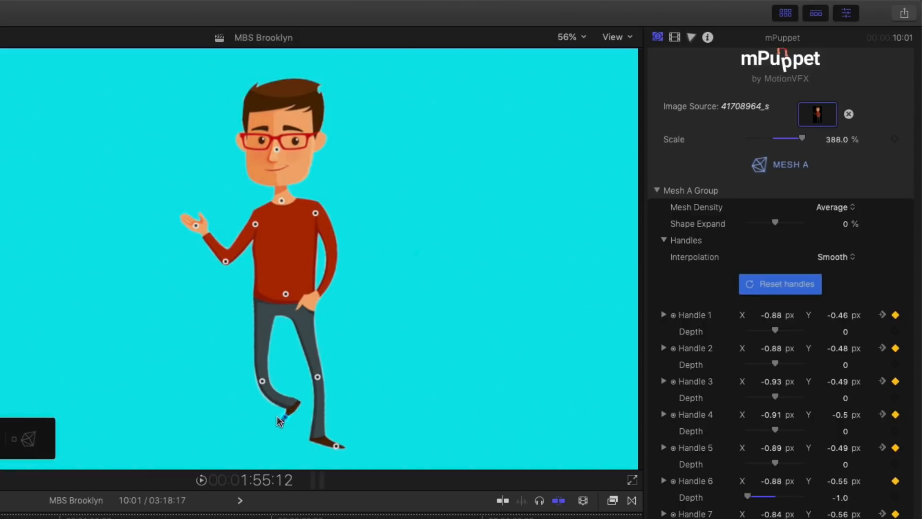
{"action": "left_click_drag", "start_coordinate": [280, 421], "coordinate": [358, 409]}
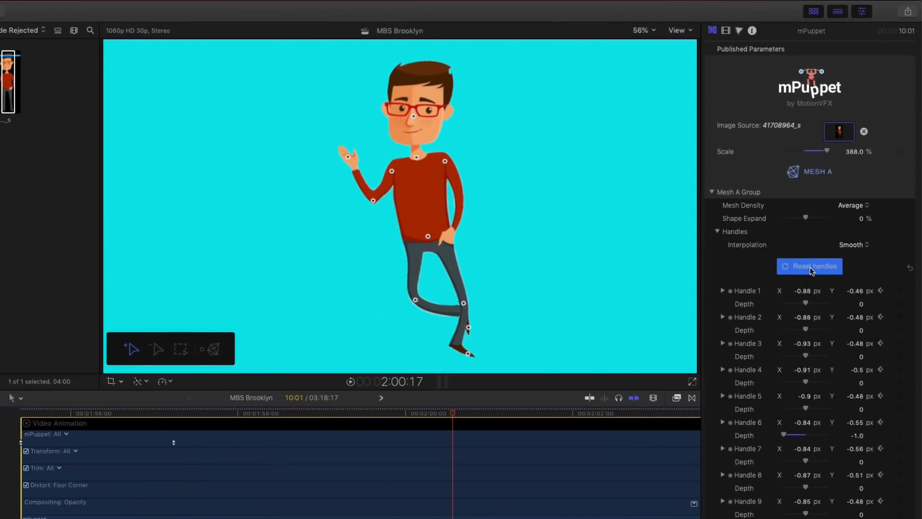
Step: Reset the puppet handles to their starting positions while answering No to keep their animation
{"action": "left_click", "coordinate": [808, 266]}
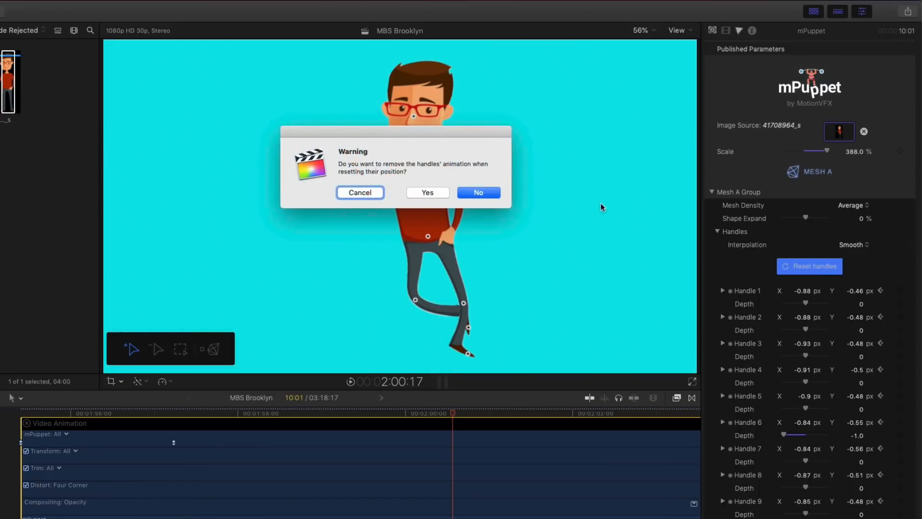
{"action": "left_click_drag", "start_coordinate": [395, 151], "coordinate": [584, 182]}
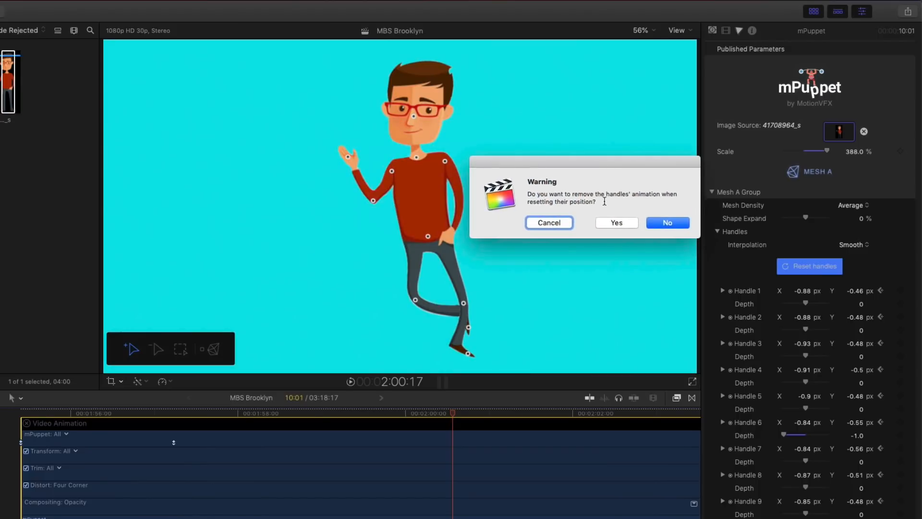
{"action": "mouse_move", "coordinate": [629, 203]}
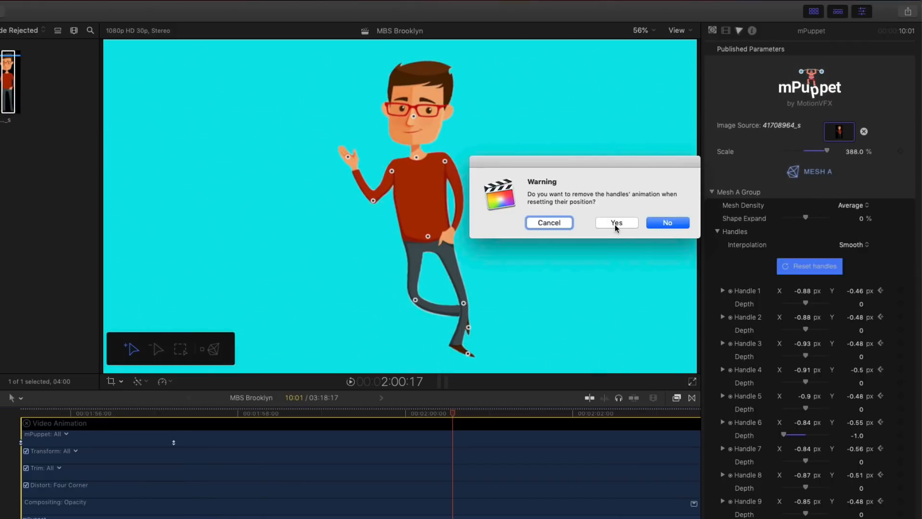
{"action": "mouse_move", "coordinate": [666, 222]}
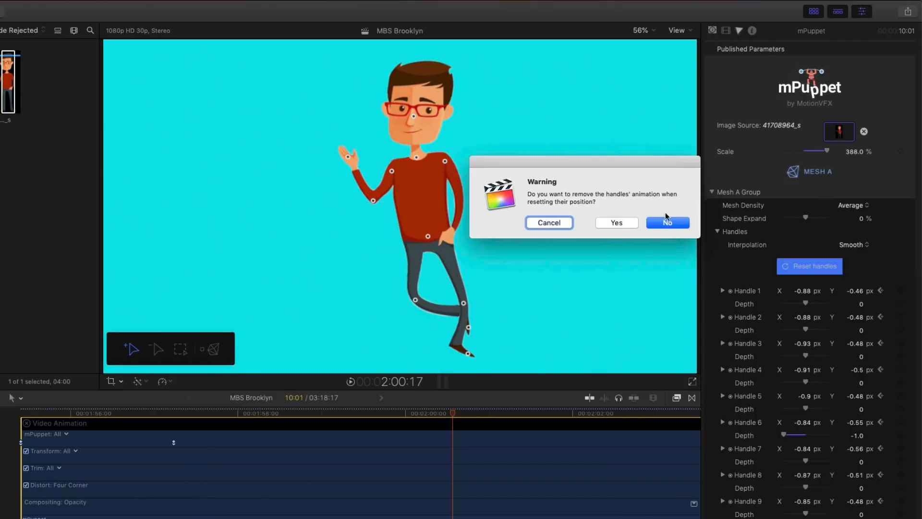
{"action": "left_click", "coordinate": [667, 222]}
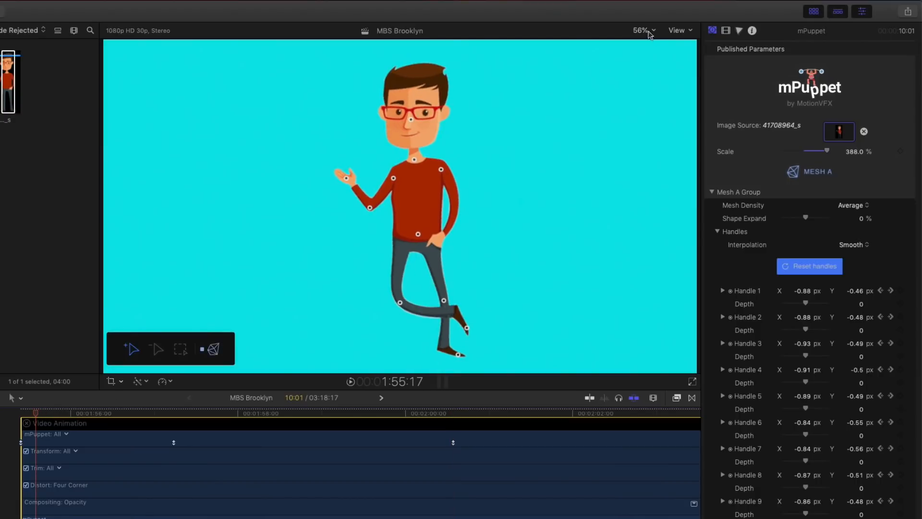
Step: Switch the viewer to Better Quality playback
{"action": "left_click", "coordinate": [677, 29]}
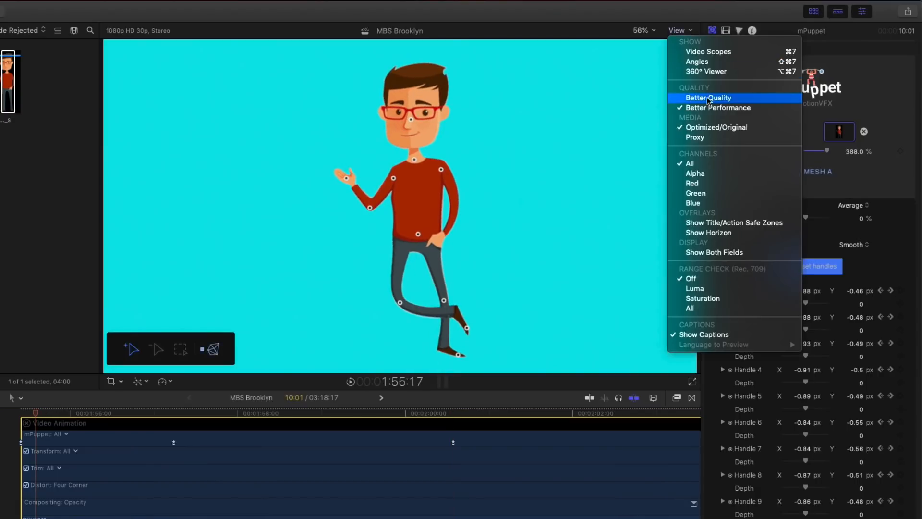
{"action": "left_click", "coordinate": [707, 98]}
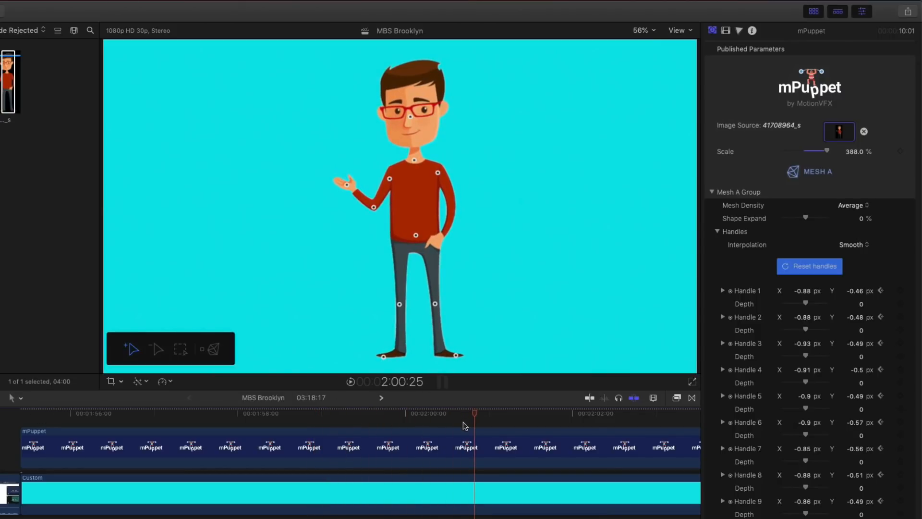
{"action": "mouse_move", "coordinate": [525, 306]}
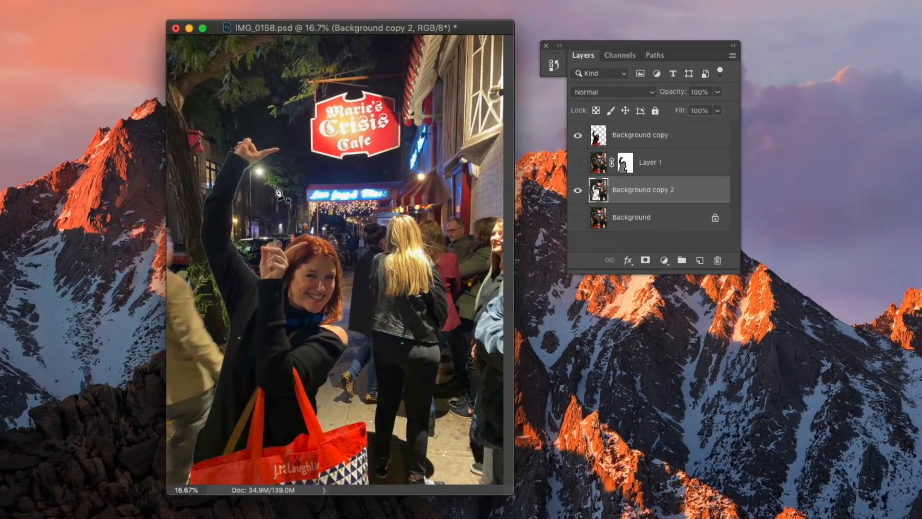
{"action": "mouse_move", "coordinate": [326, 317]}
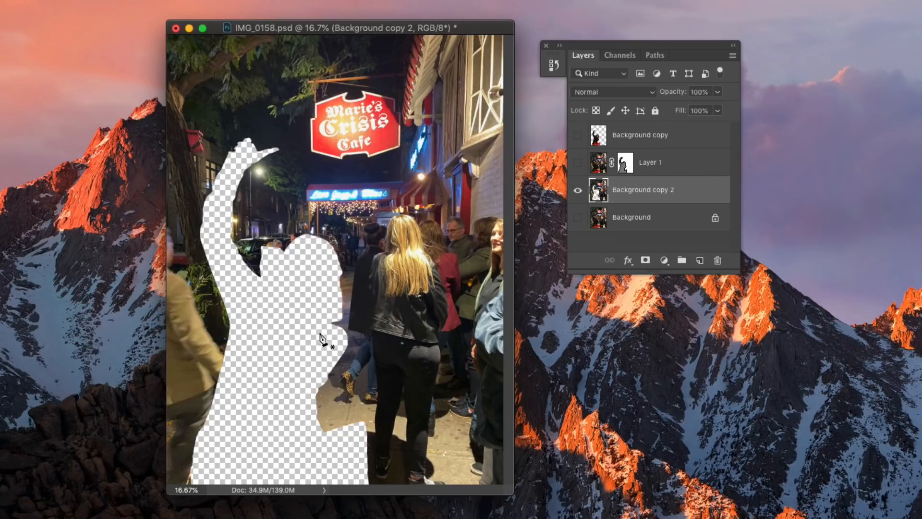
{"action": "mouse_move", "coordinate": [224, 182]}
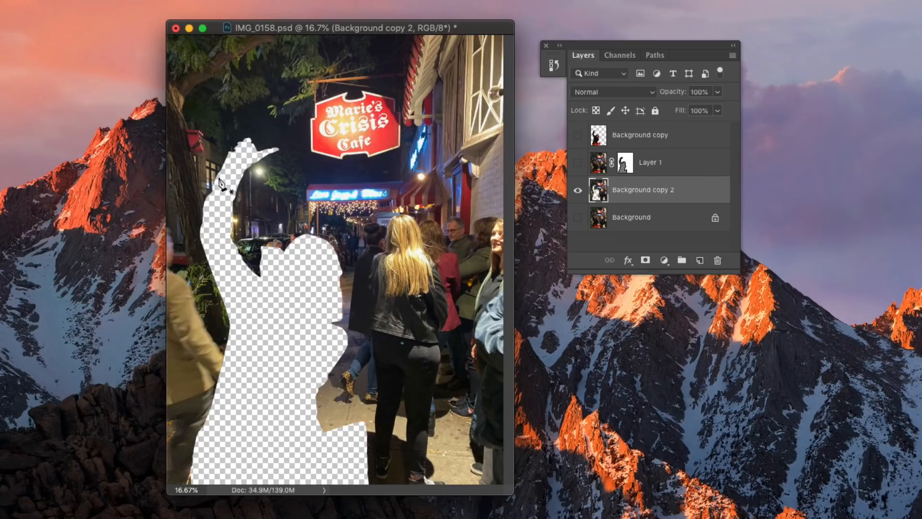
{"action": "mouse_move", "coordinate": [213, 203]}
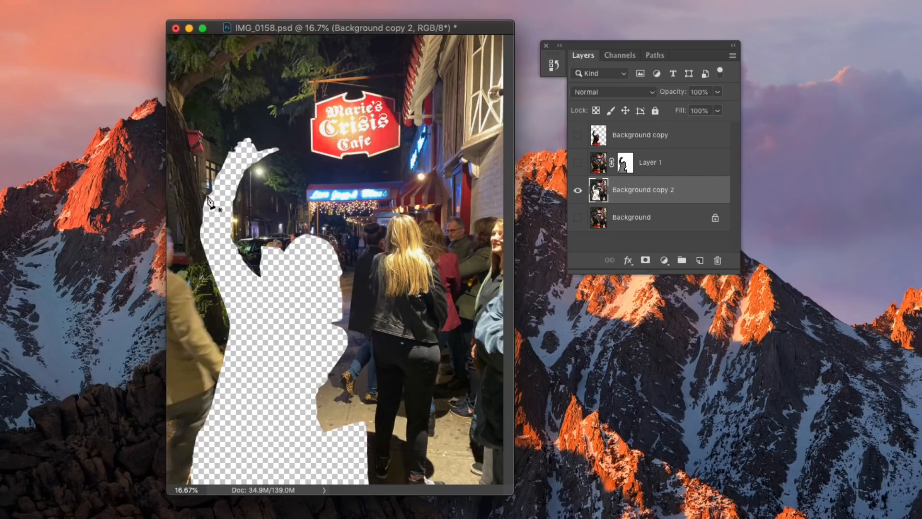
{"action": "mouse_move", "coordinate": [274, 171]}
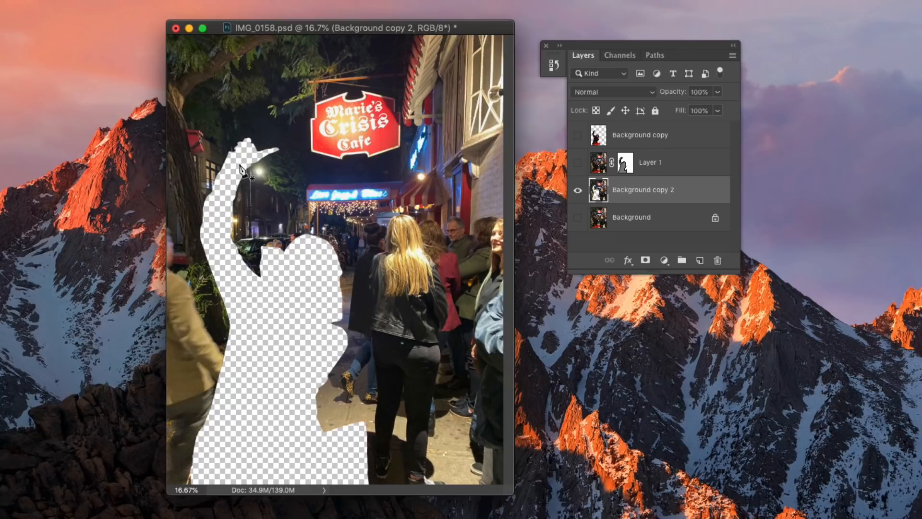
{"action": "mouse_move", "coordinate": [303, 196]}
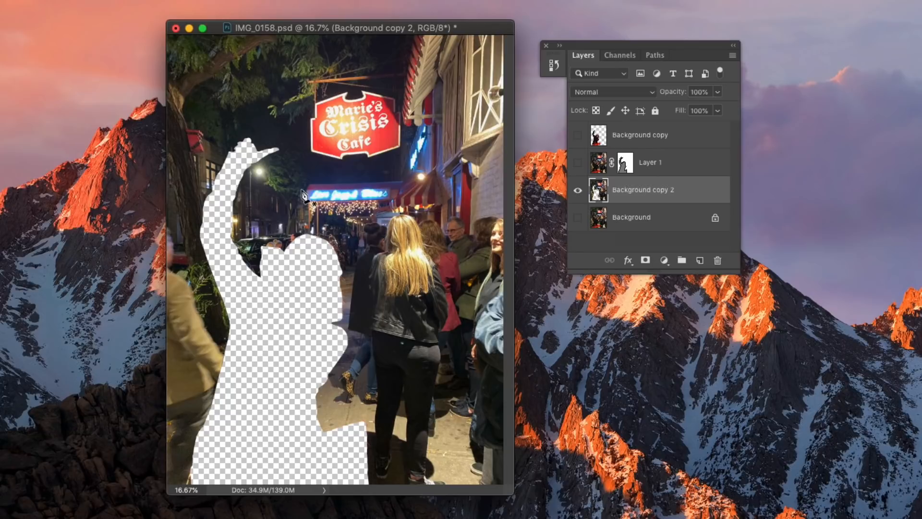
{"action": "mouse_move", "coordinate": [349, 235]}
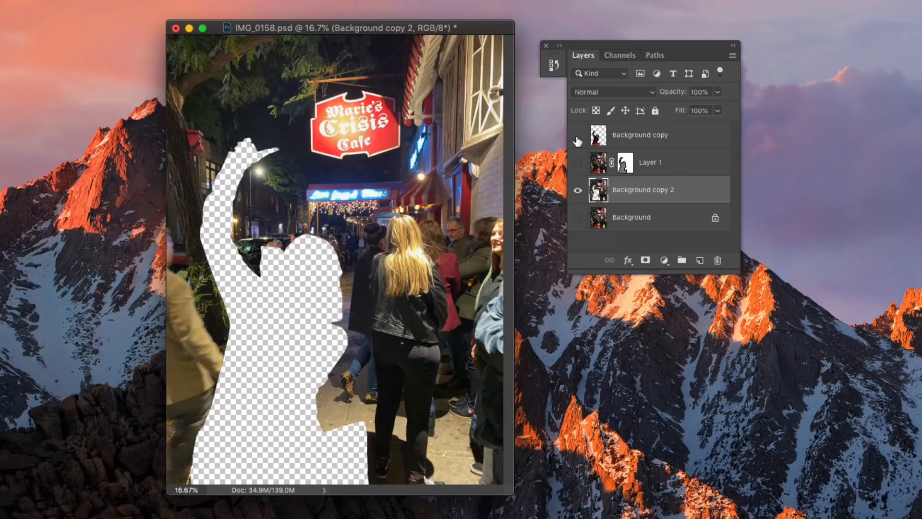
Step: Show the cut-out woman layer again above the woman-removed street photo copy
{"action": "left_click", "coordinate": [578, 134]}
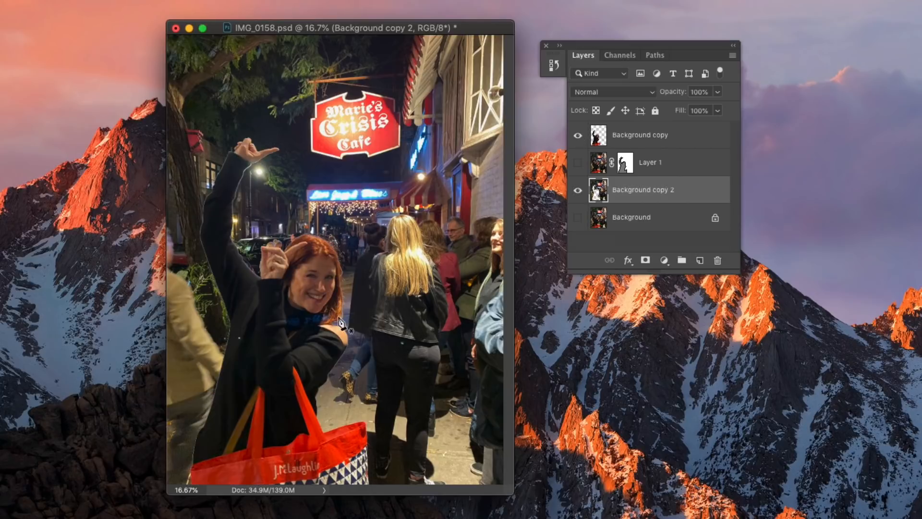
{"action": "mouse_move", "coordinate": [329, 275]}
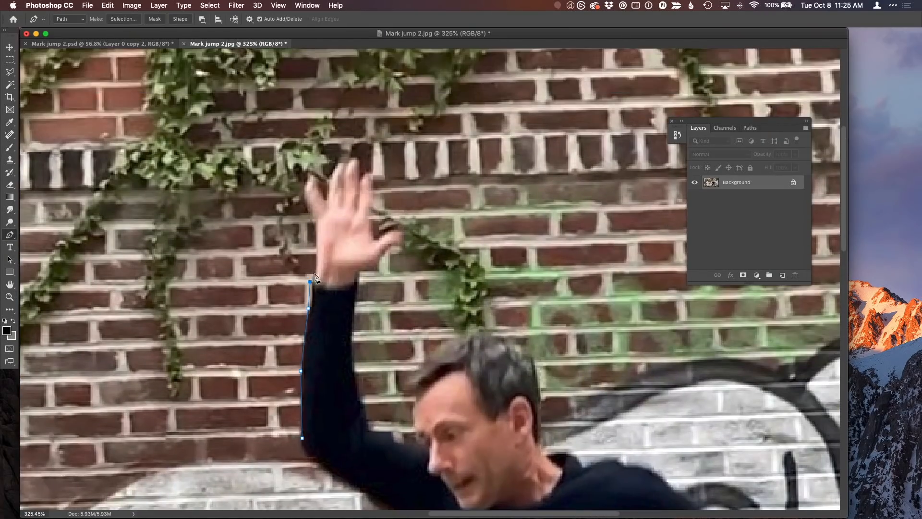
Step: Add a pen point along the jumping man's arm outline and reveal the original Layer 0 photo
{"action": "left_click", "coordinate": [315, 177]}
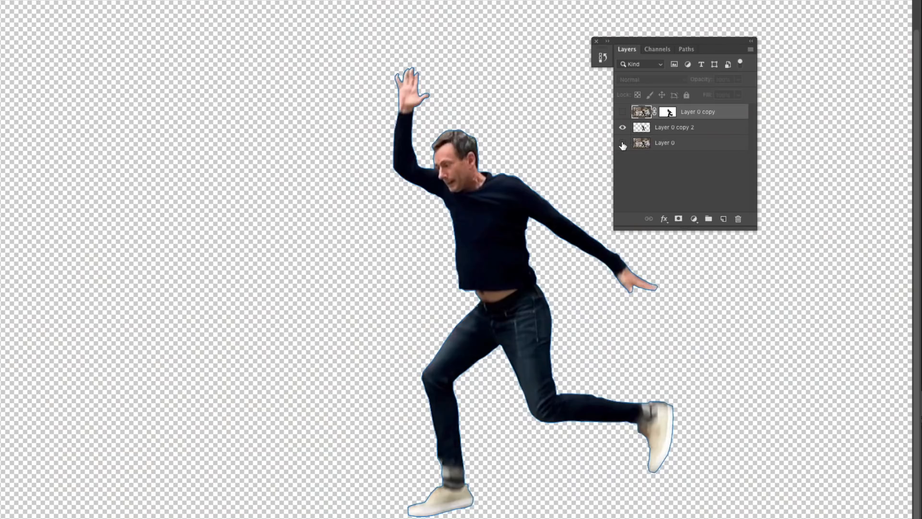
{"action": "left_click", "coordinate": [100, 6]}
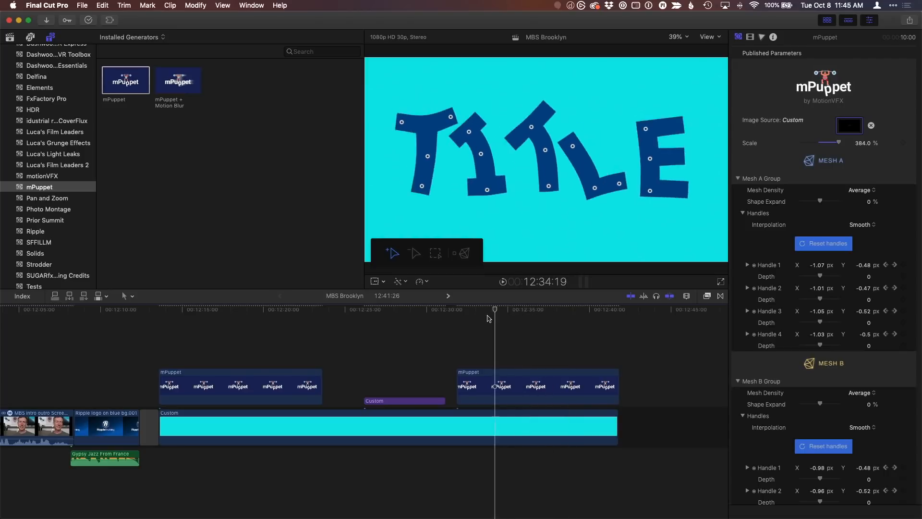
Step: Scrub the playhead to two later moments to watch the TITLE letters bend into new poses
{"action": "left_click", "coordinate": [557, 309]}
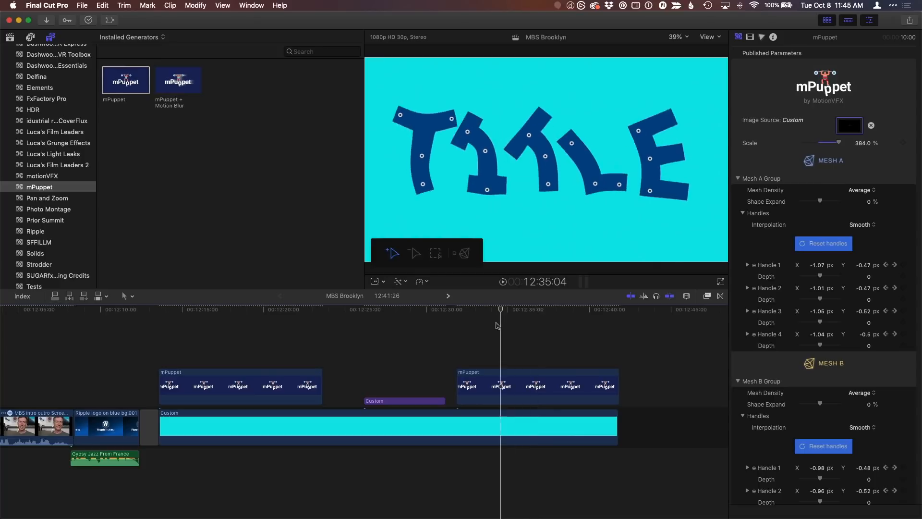
{"action": "left_click", "coordinate": [525, 310]}
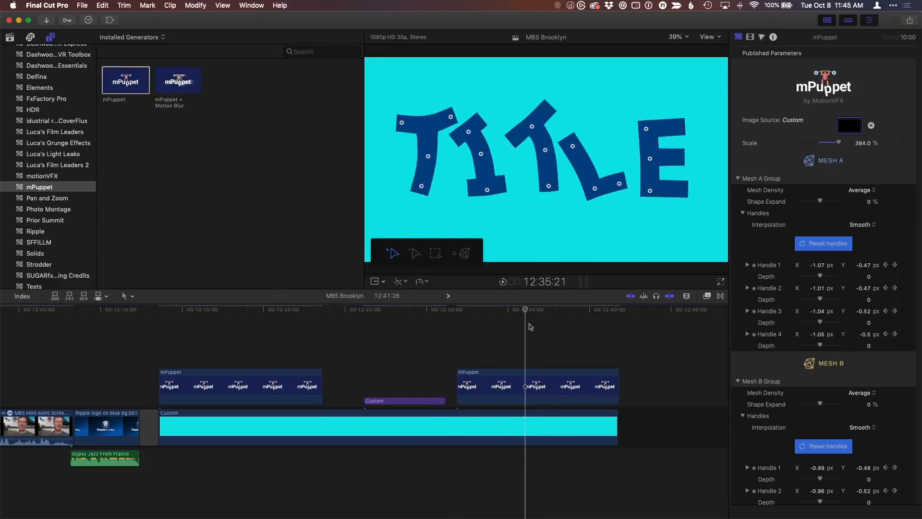